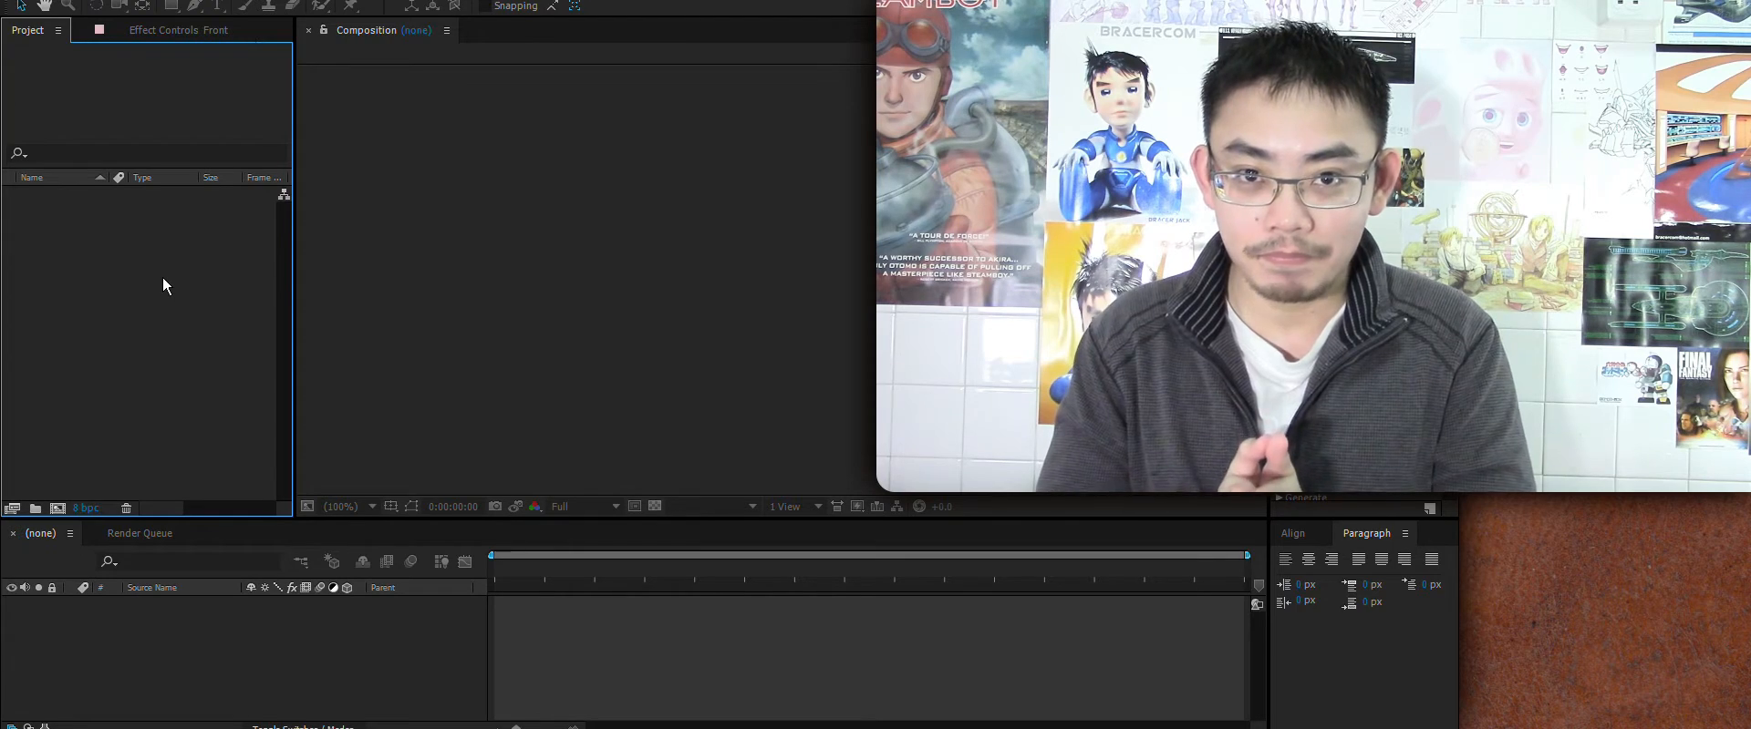
Step: Import 4K Footage.avi and build a 1920x1080 composition from it
{"action": "right_click", "coordinate": [162, 281]}
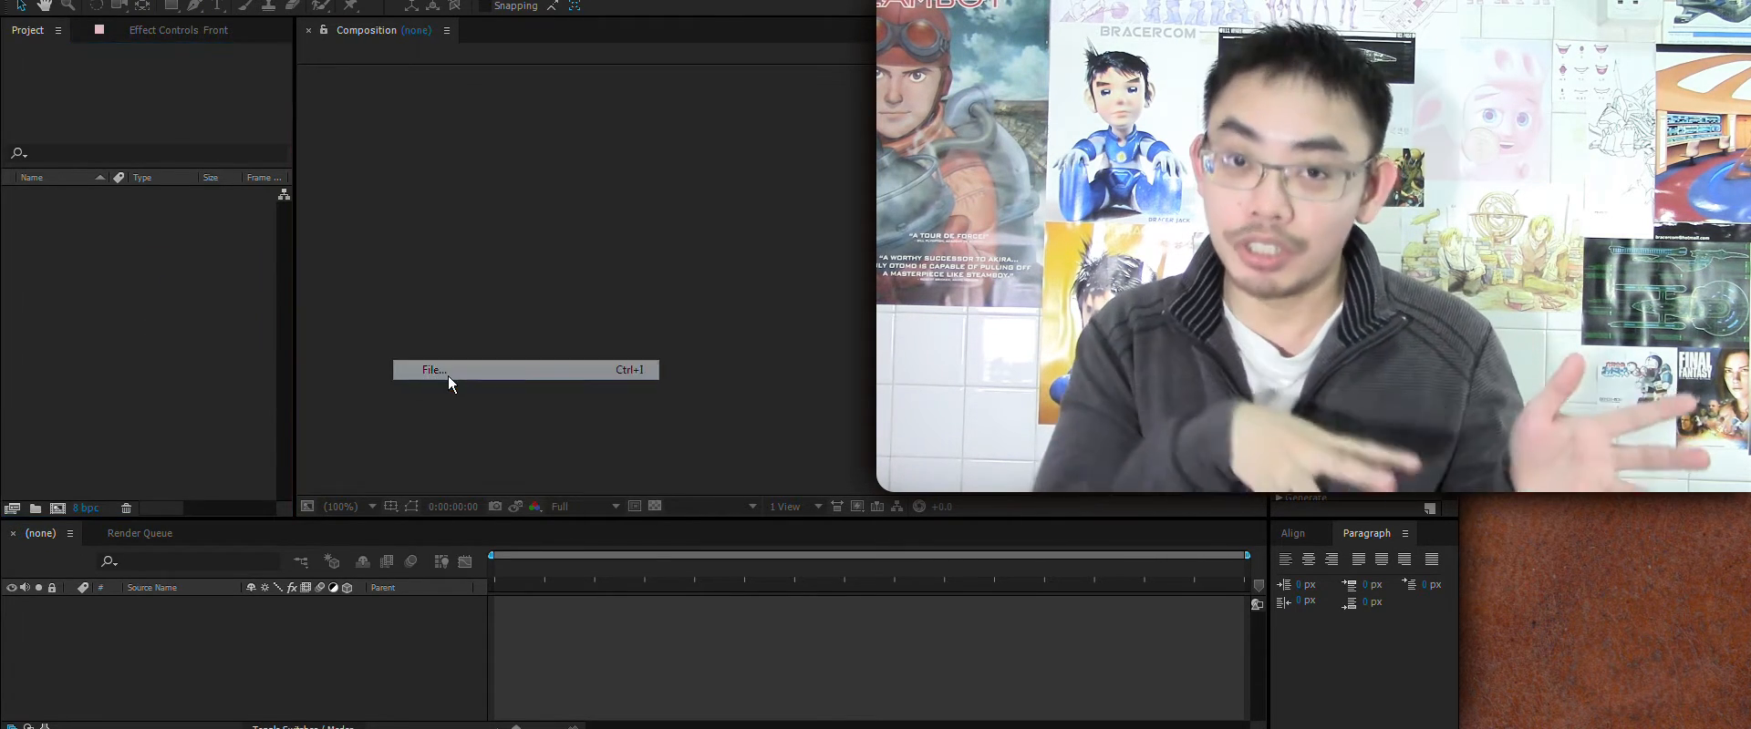
{"action": "left_click", "coordinate": [434, 371]}
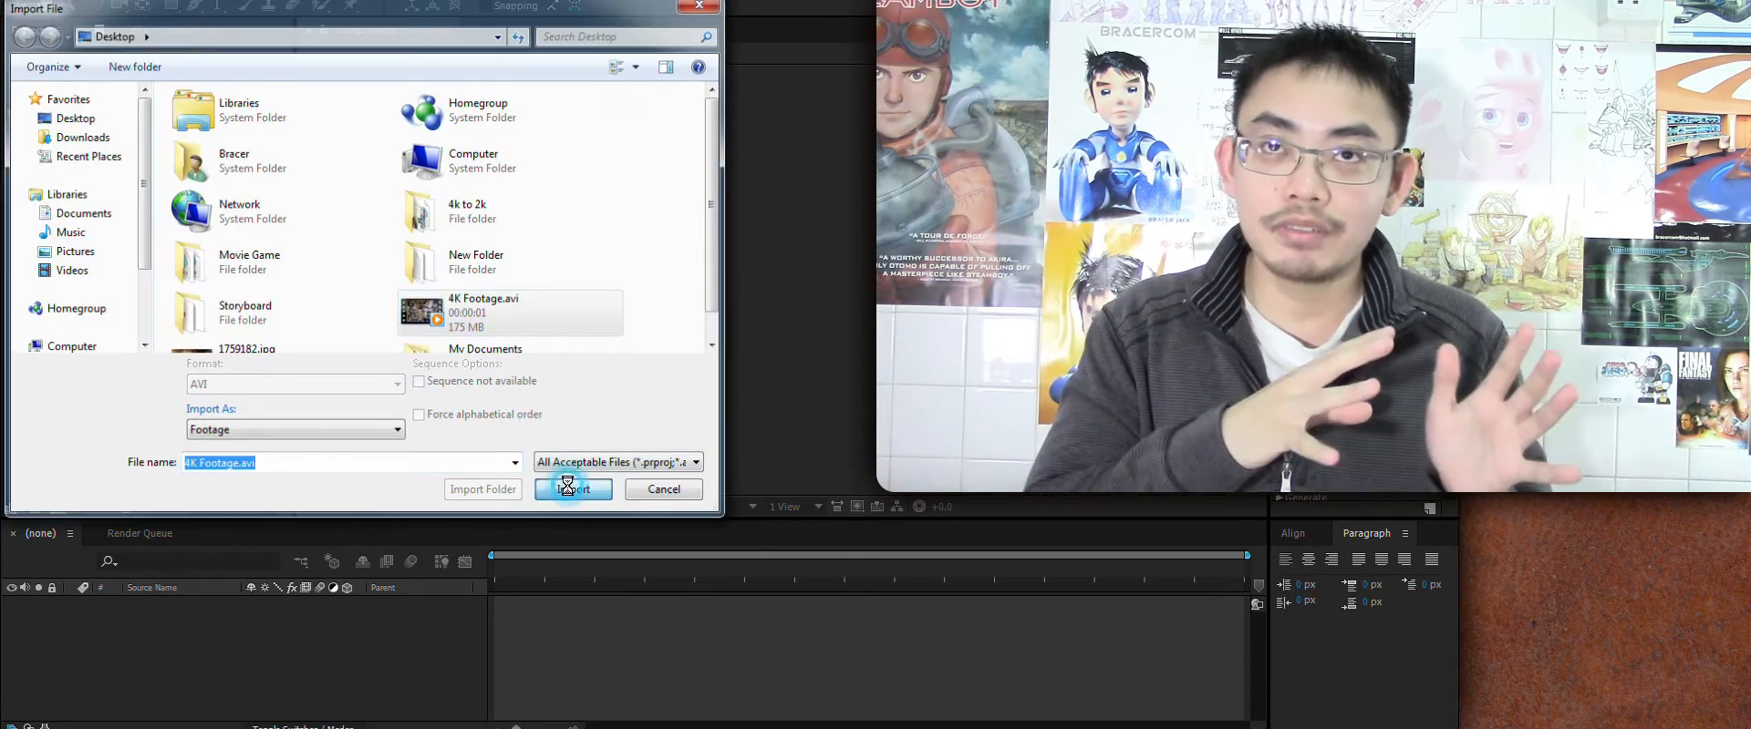
{"action": "left_click", "coordinate": [572, 489]}
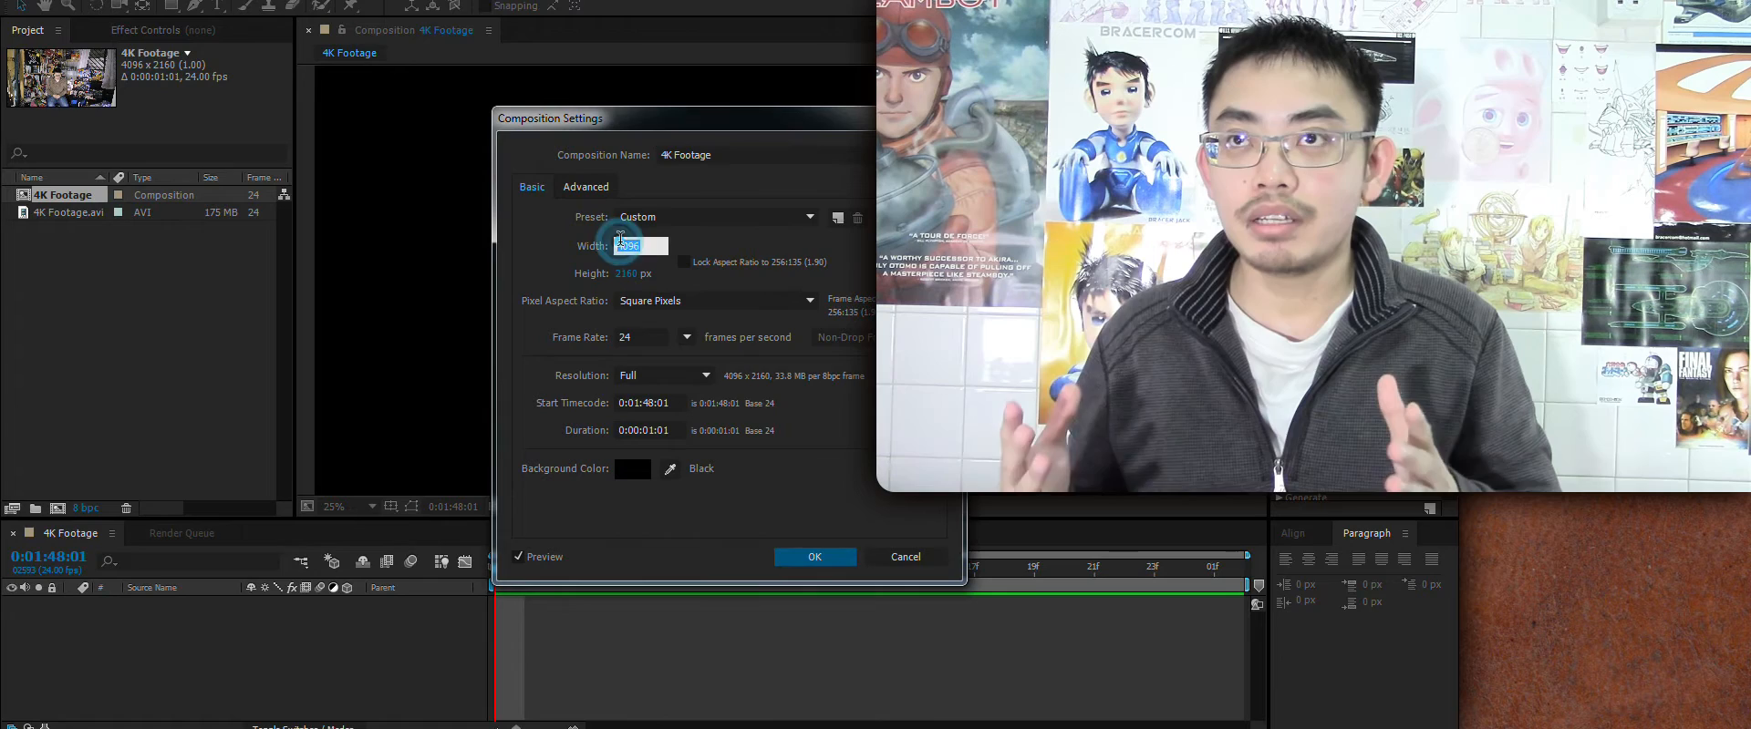
{"action": "left_click", "coordinate": [715, 217]}
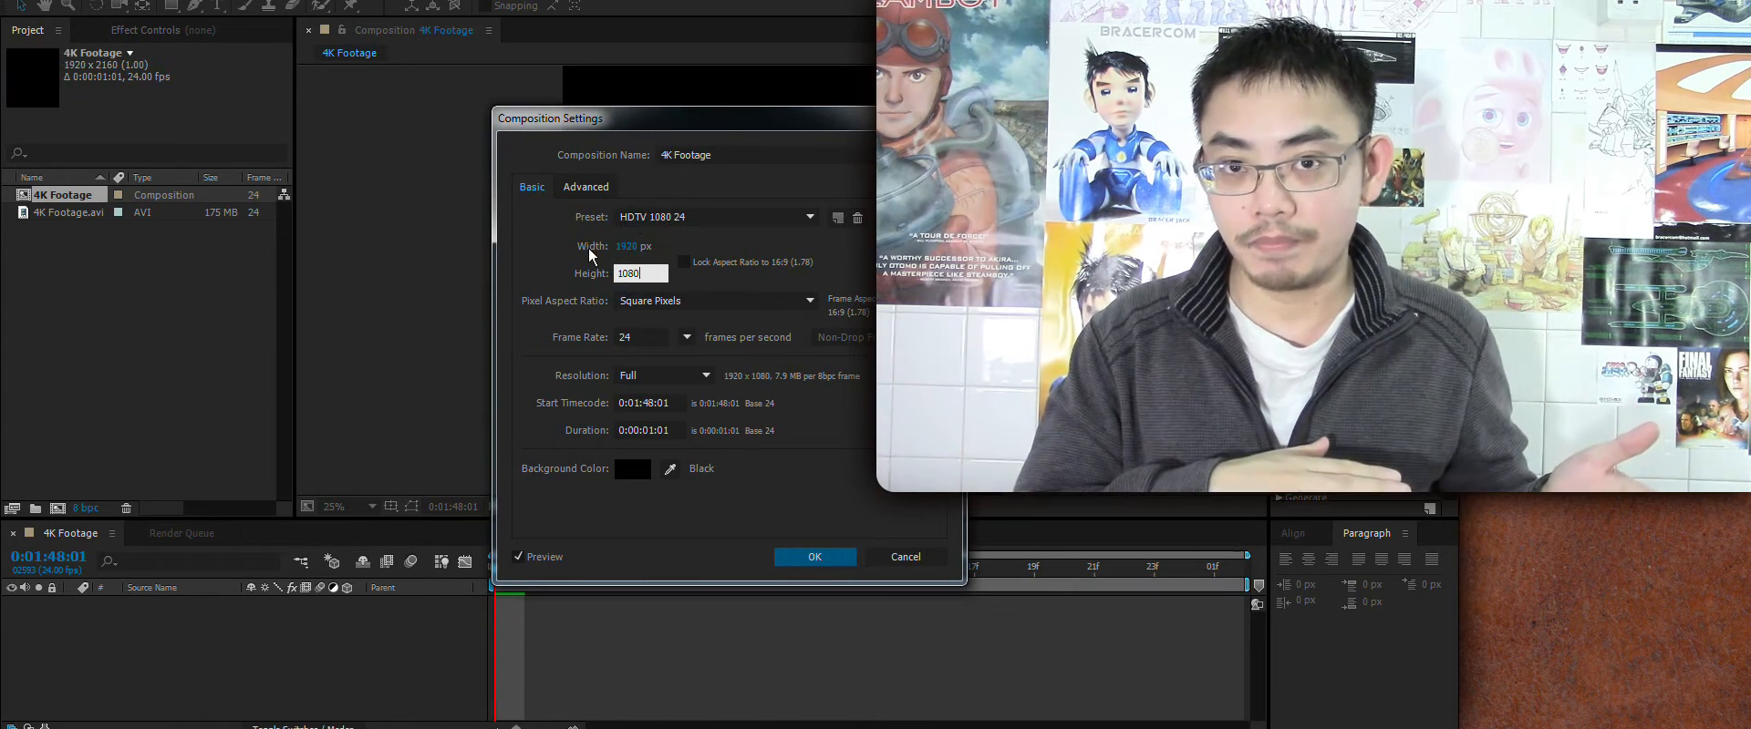
{"action": "left_click", "coordinate": [814, 556]}
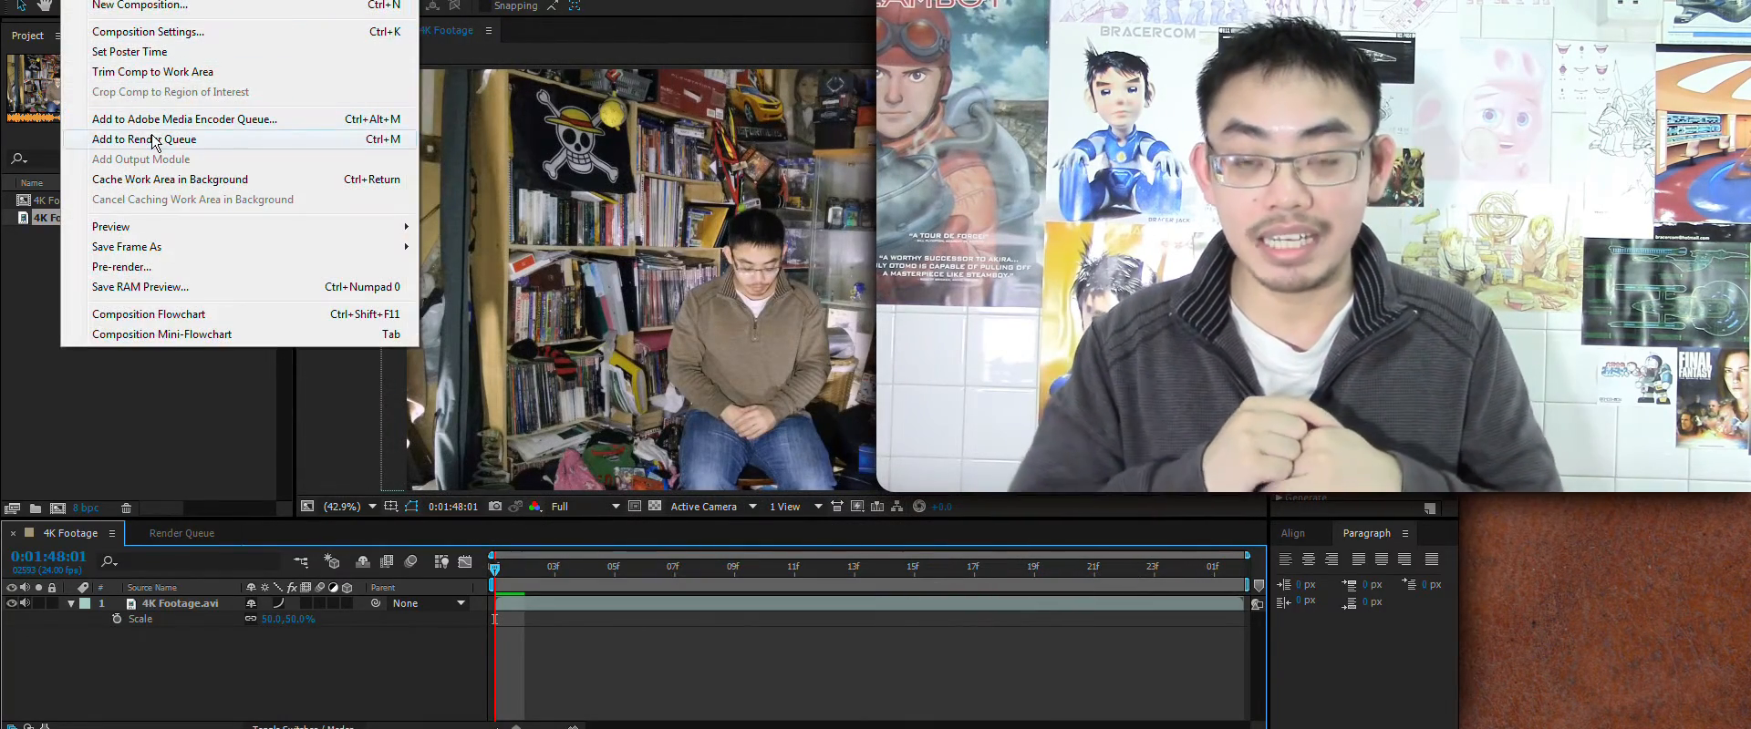
Step: Add the composition to the Render Queue with an AVI output module using the Lagarith Lossless codec
{"action": "left_click", "coordinate": [143, 139]}
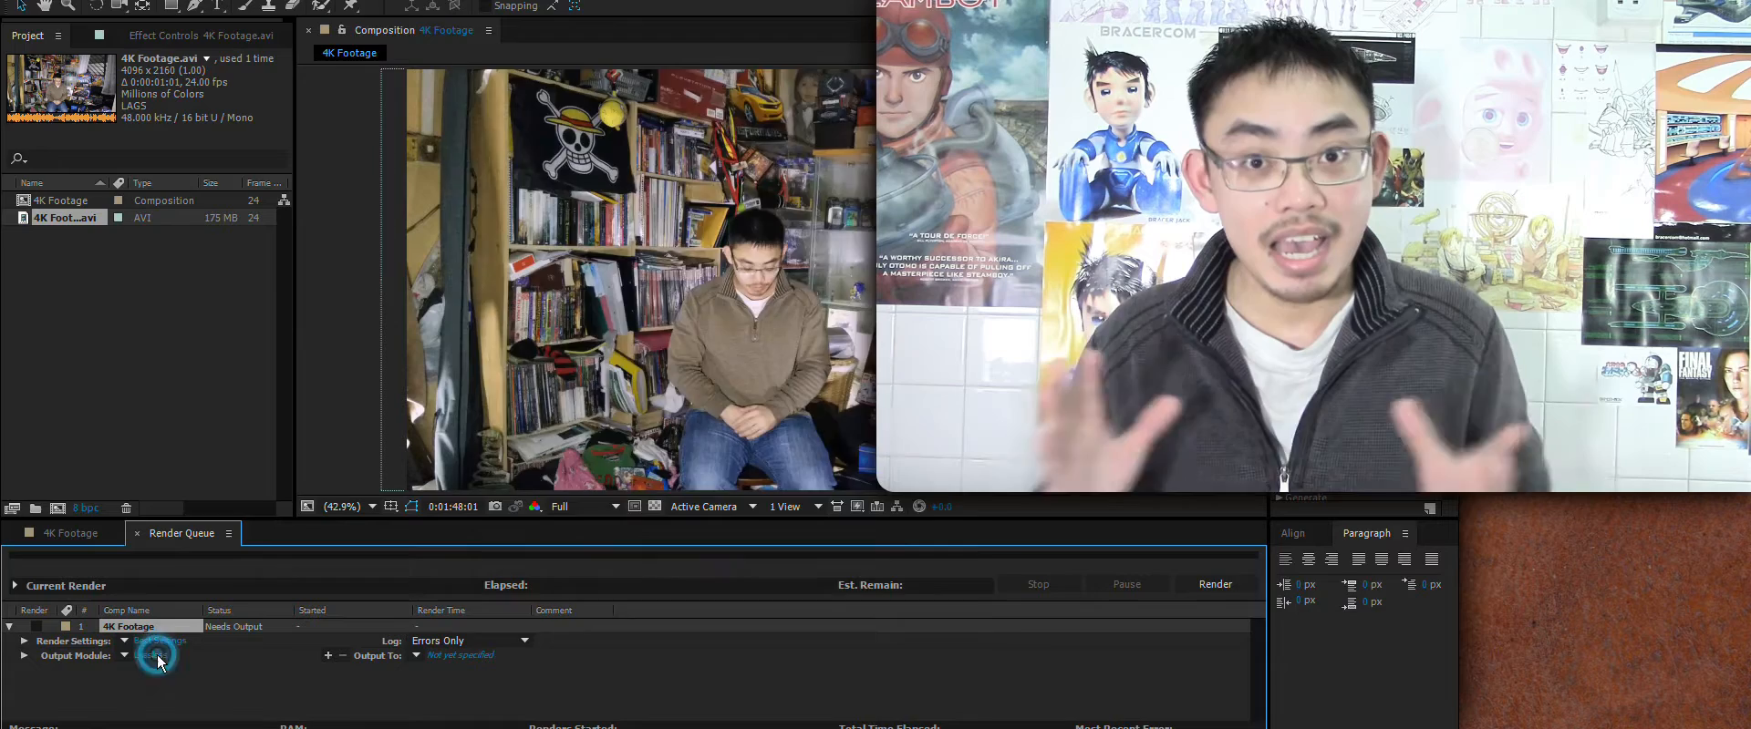
{"action": "left_click", "coordinate": [152, 655]}
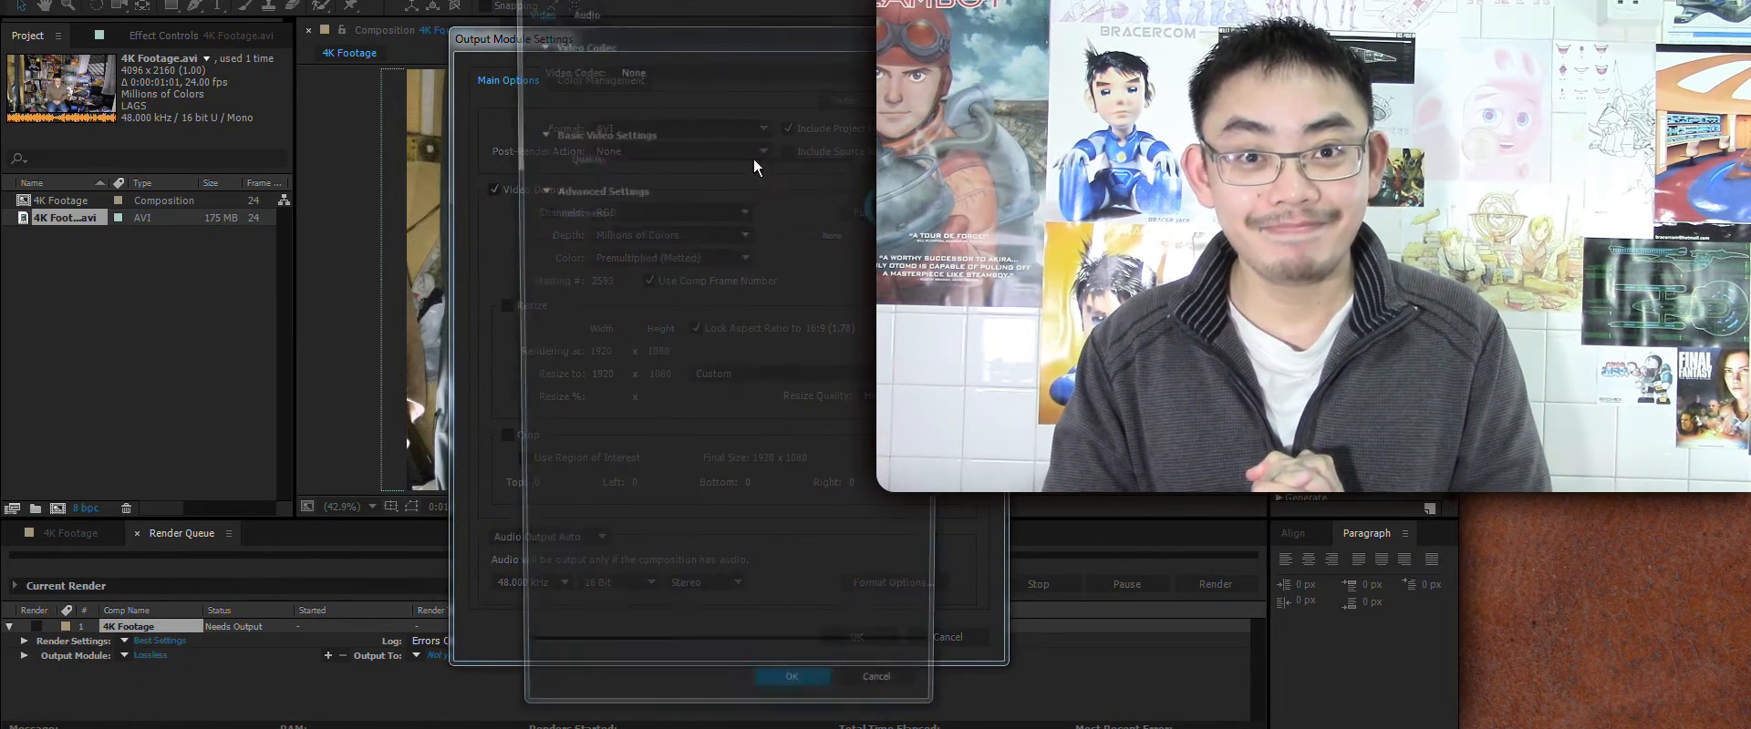
{"action": "left_click", "coordinate": [737, 68]}
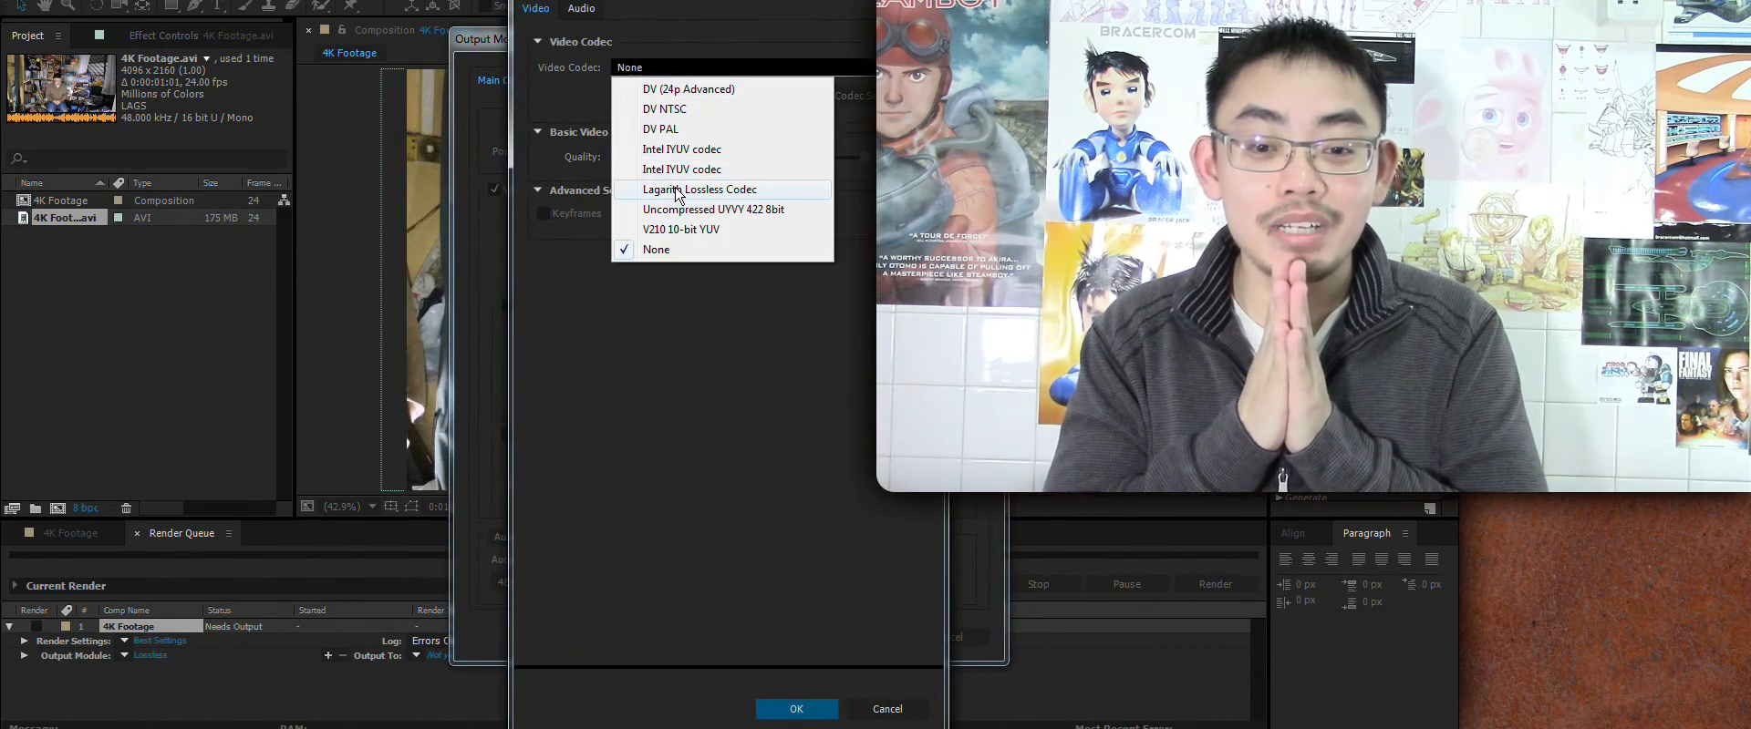
{"action": "left_click", "coordinate": [700, 190]}
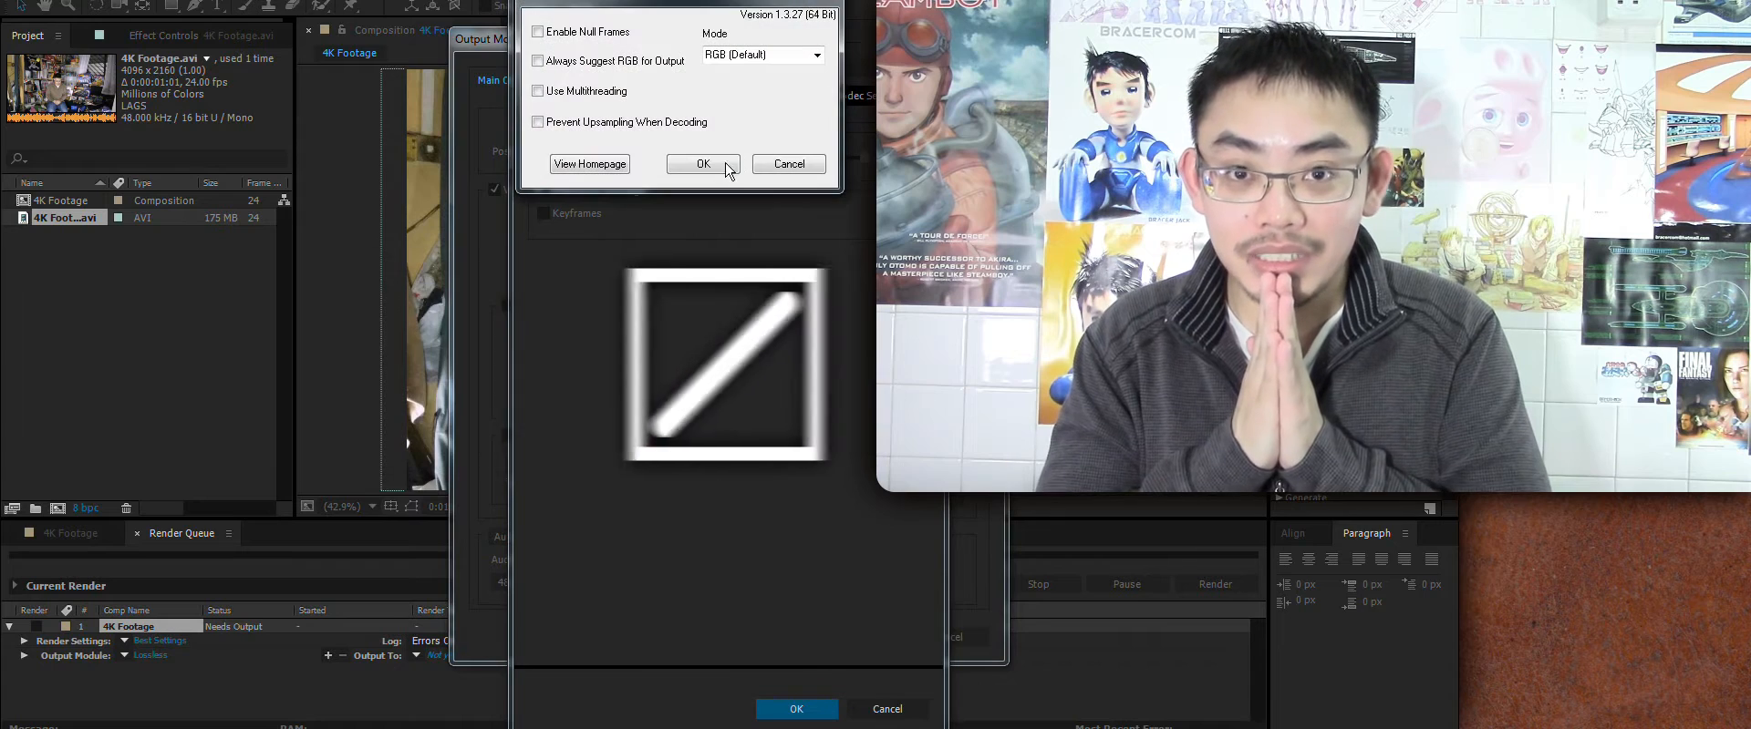
{"action": "left_click", "coordinate": [702, 162]}
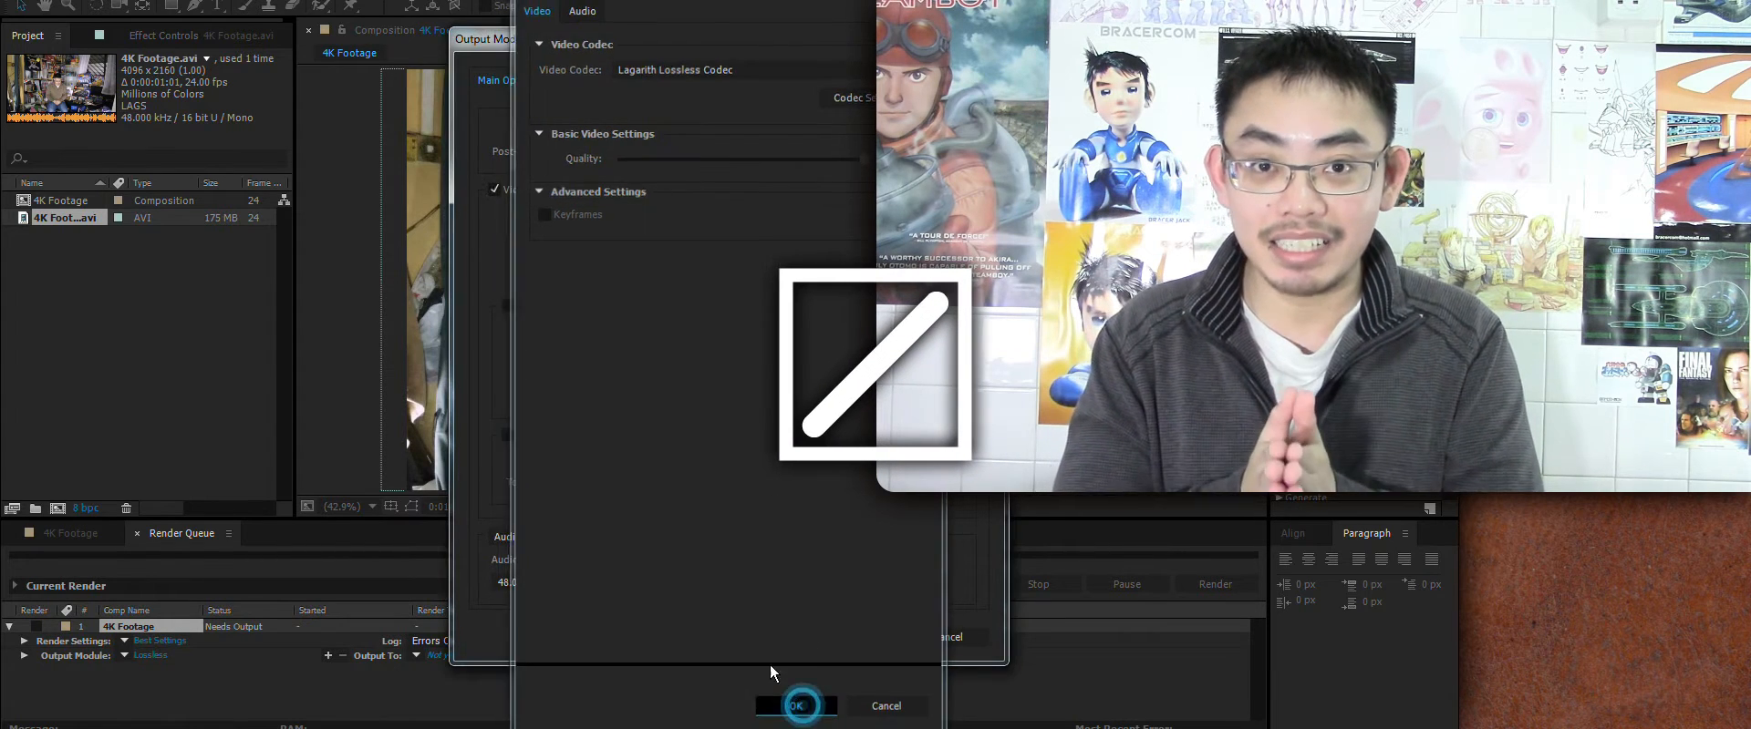
{"action": "left_click", "coordinate": [796, 706]}
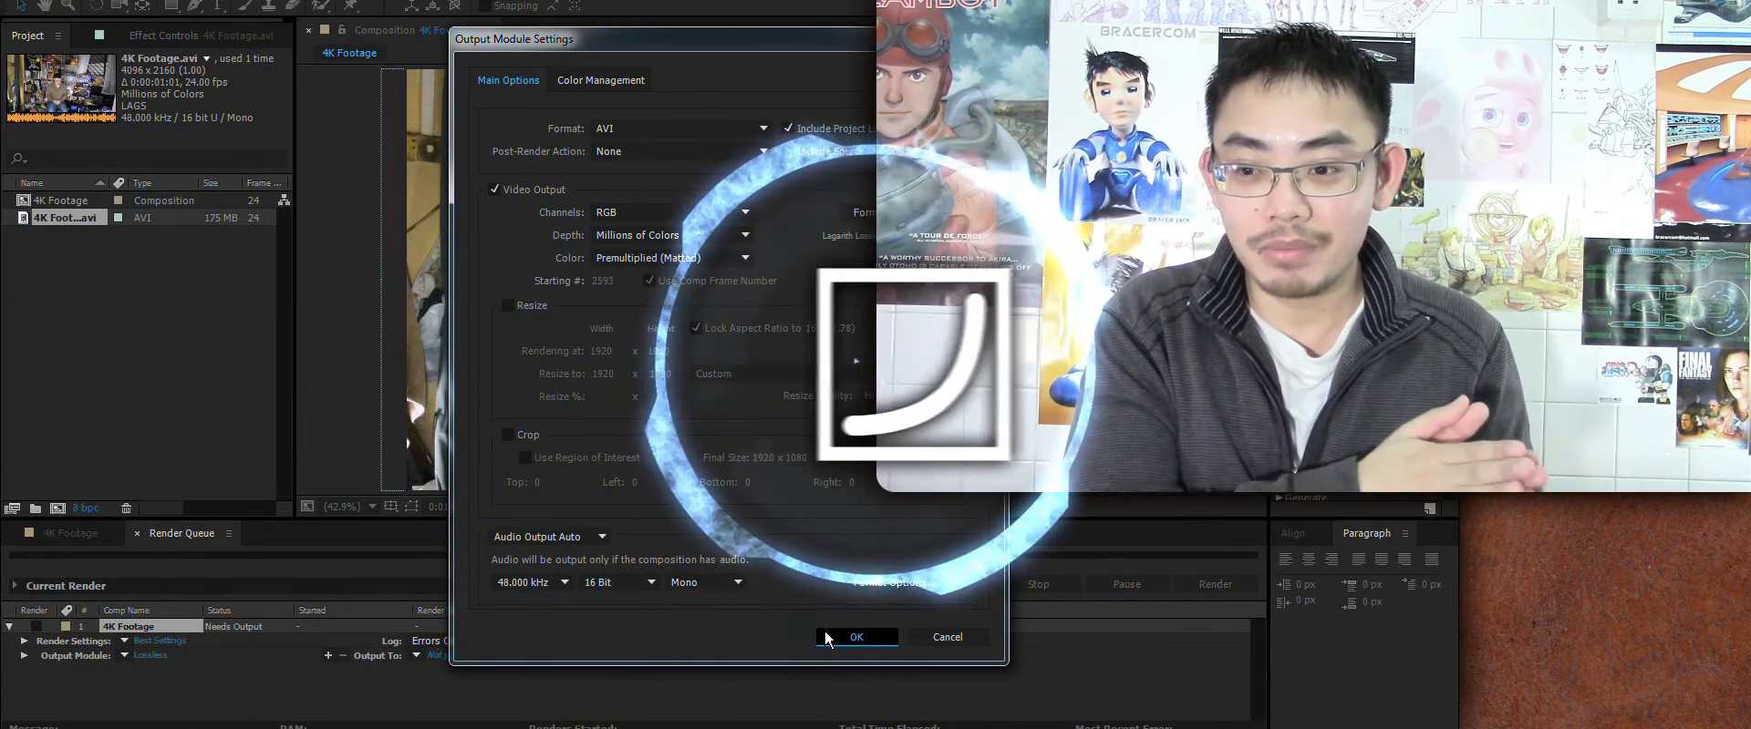
{"action": "left_click", "coordinate": [858, 636]}
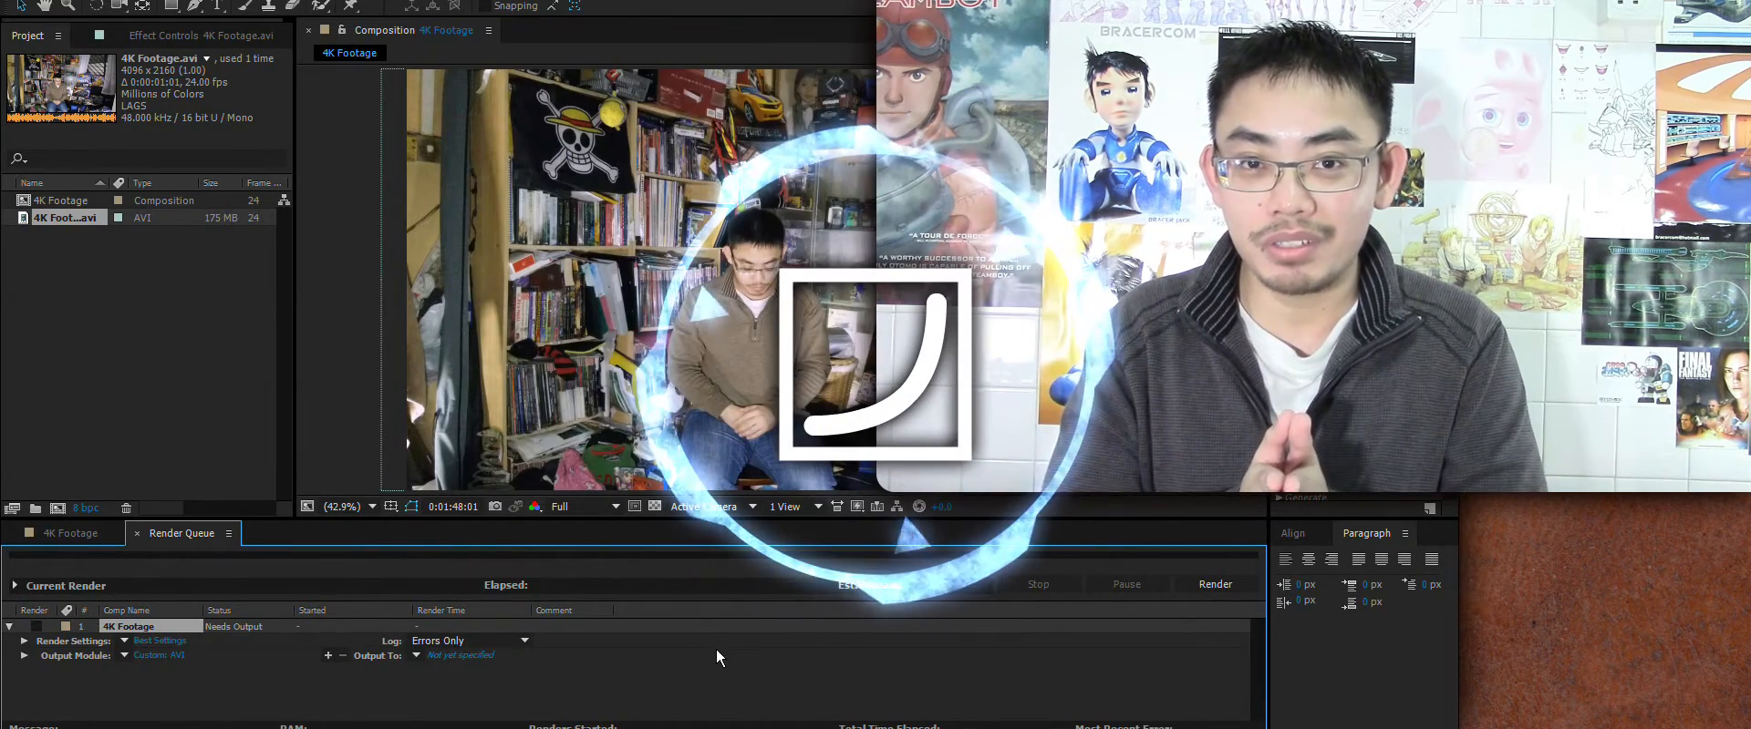